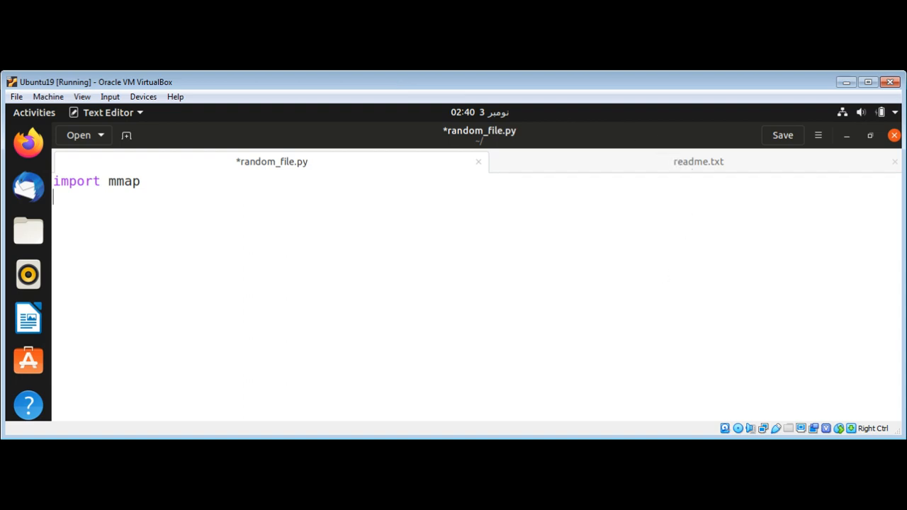
mouse_move(632, 163)
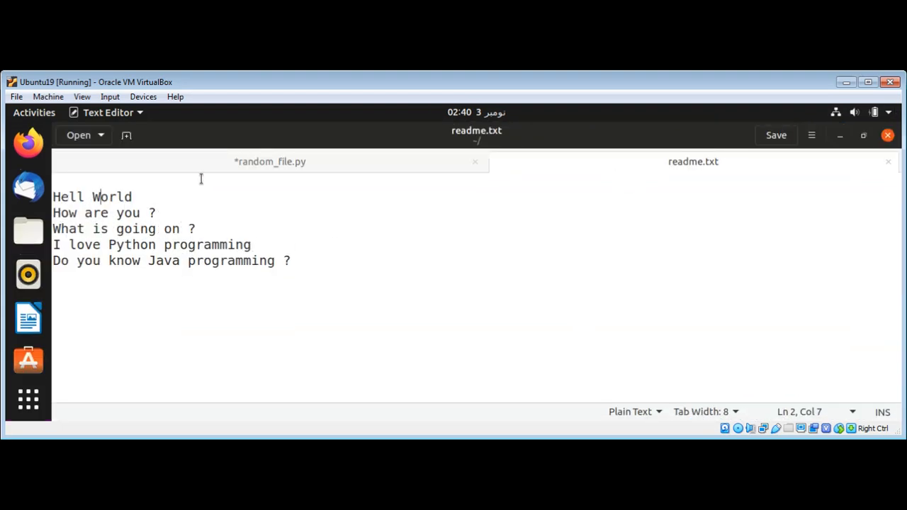
Step: Switch back from readme.txt to random_file.py and save its 'import mmap' line
click(269, 161)
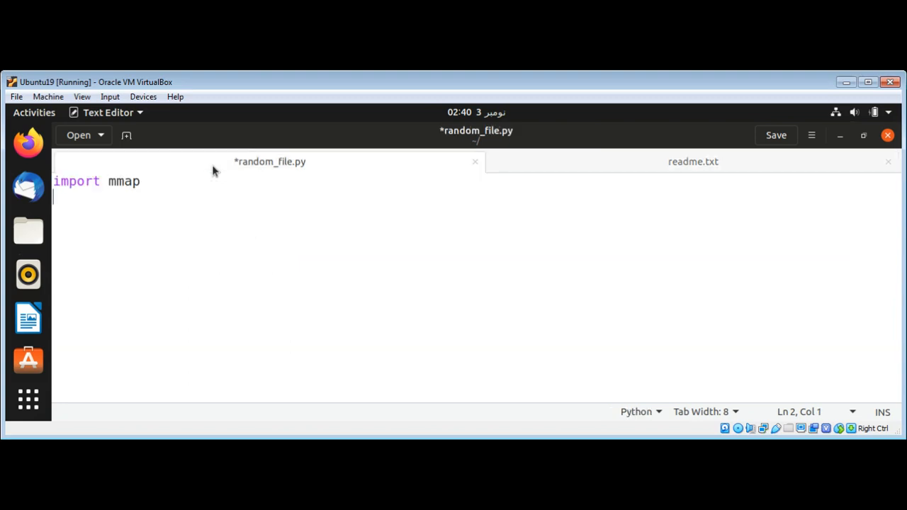
mouse_move(276, 187)
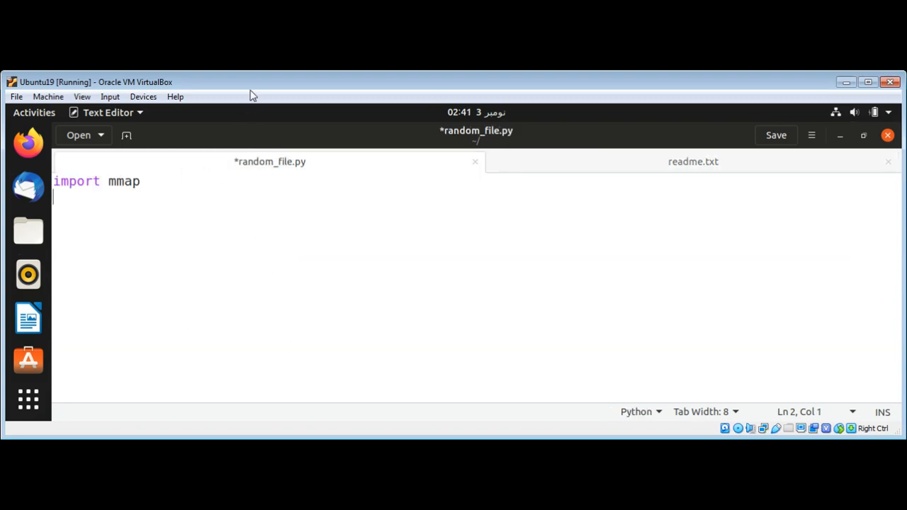
mouse_move(262, 87)
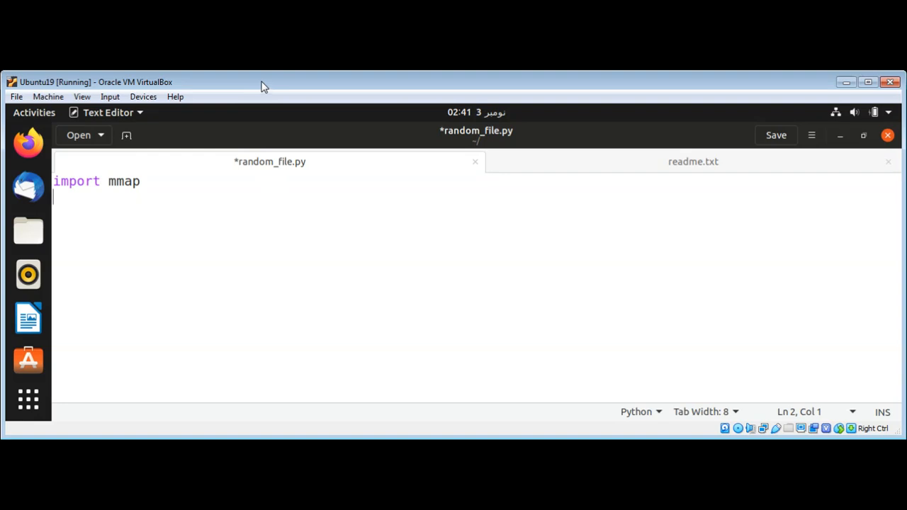
mouse_move(149, 205)
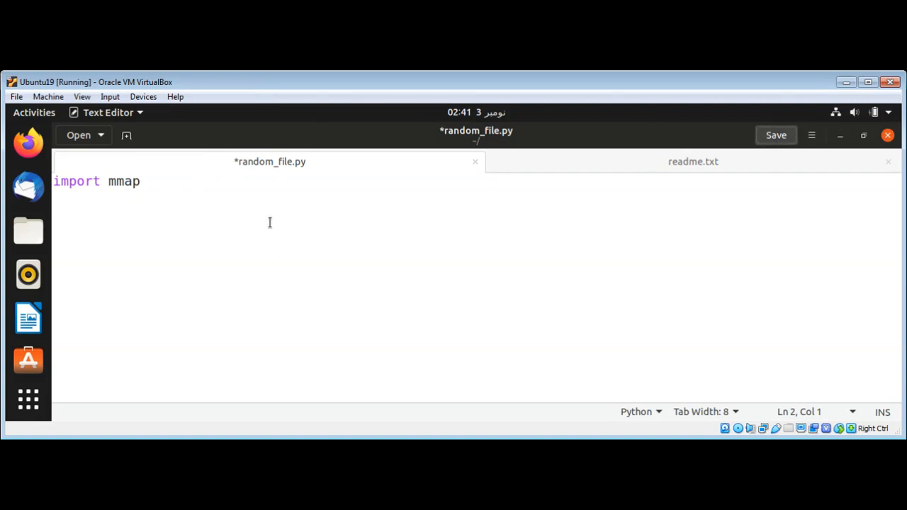
click(775, 134)
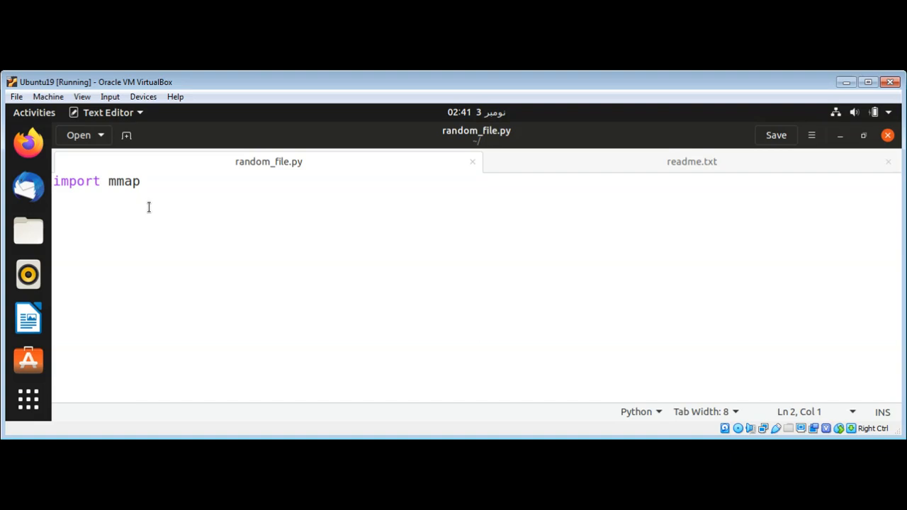
Step: Add line 2, with open('readme.txt','r+b') as fd:, and begin an indented block
text(with op)
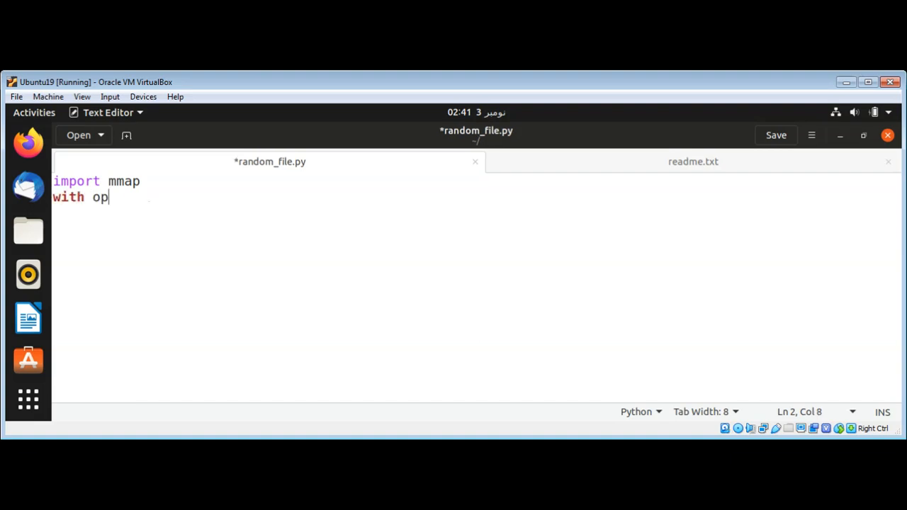
text(en(')
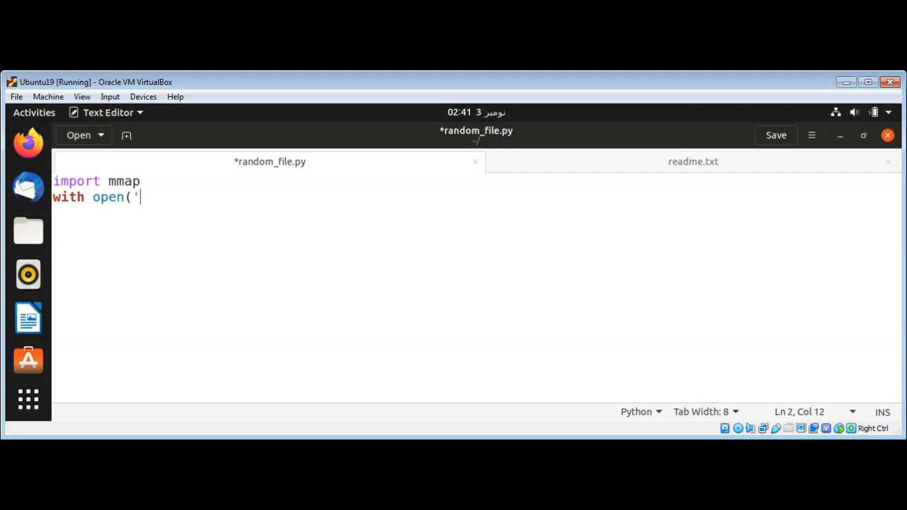
text(readme)
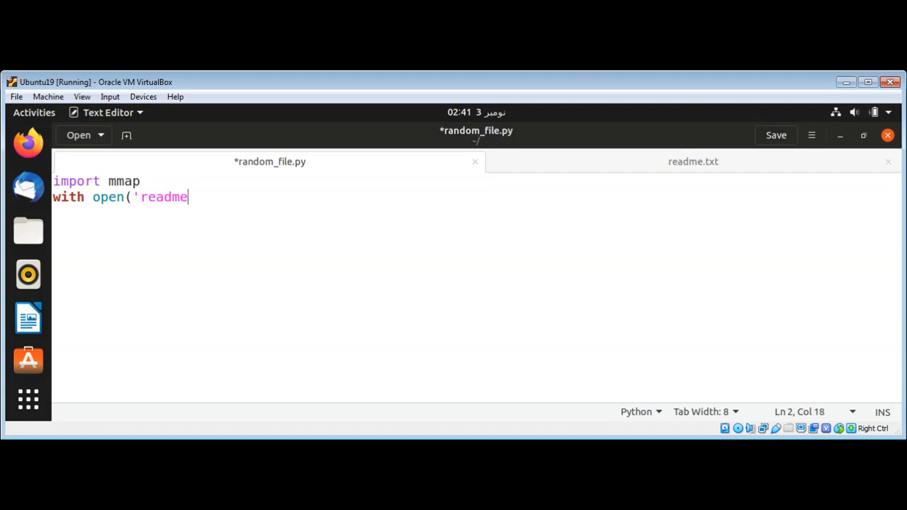
text(.txt')
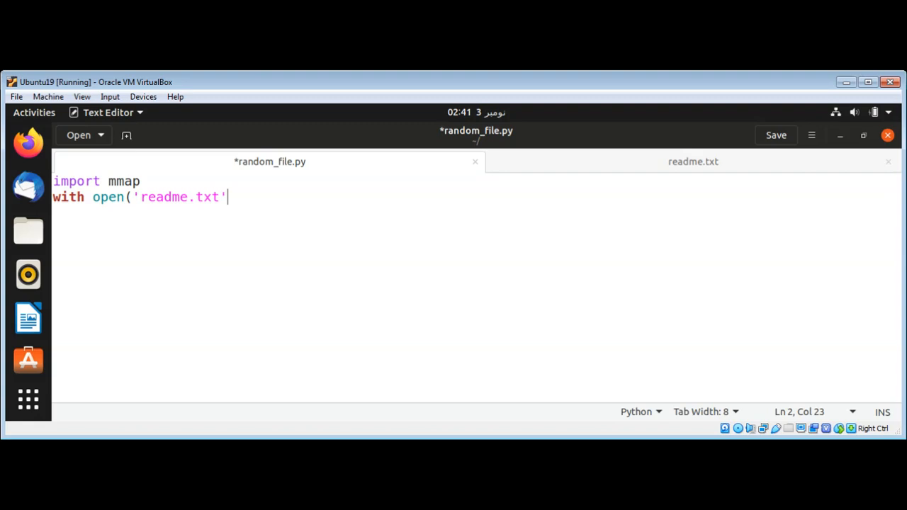
text(,)
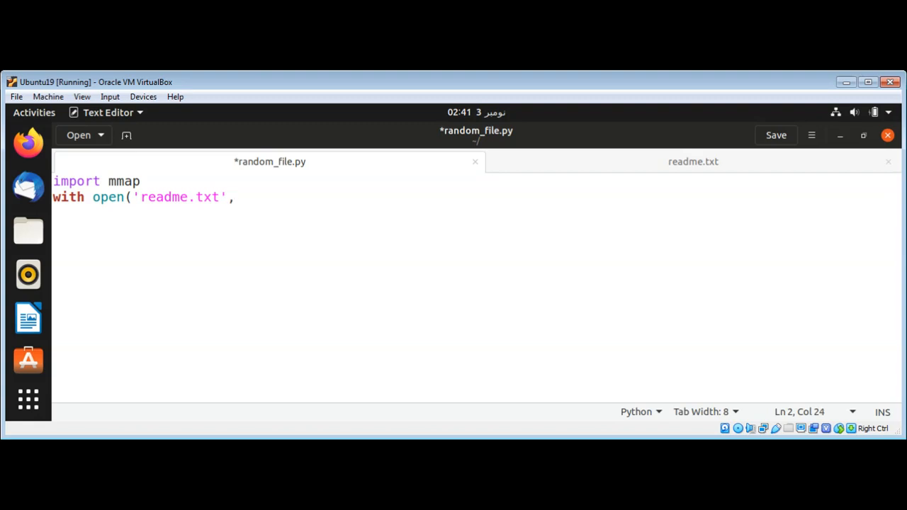
text(')
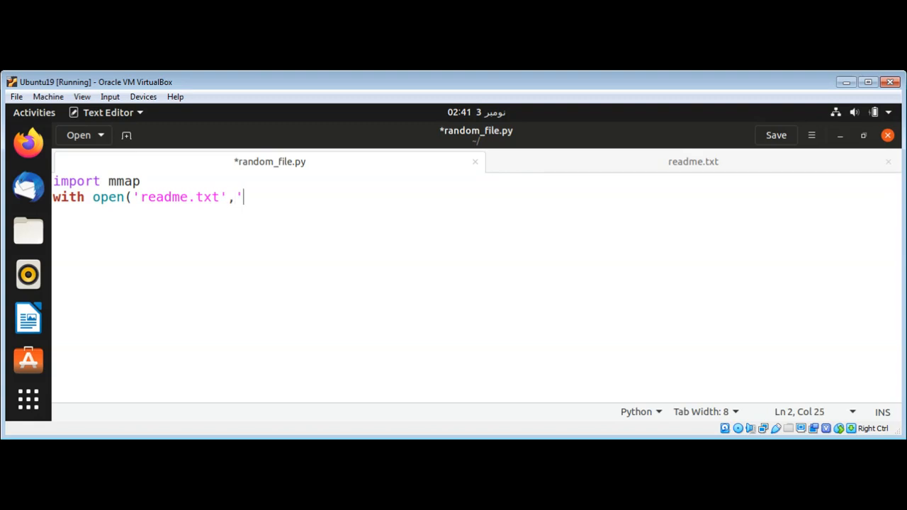
text(r+b)
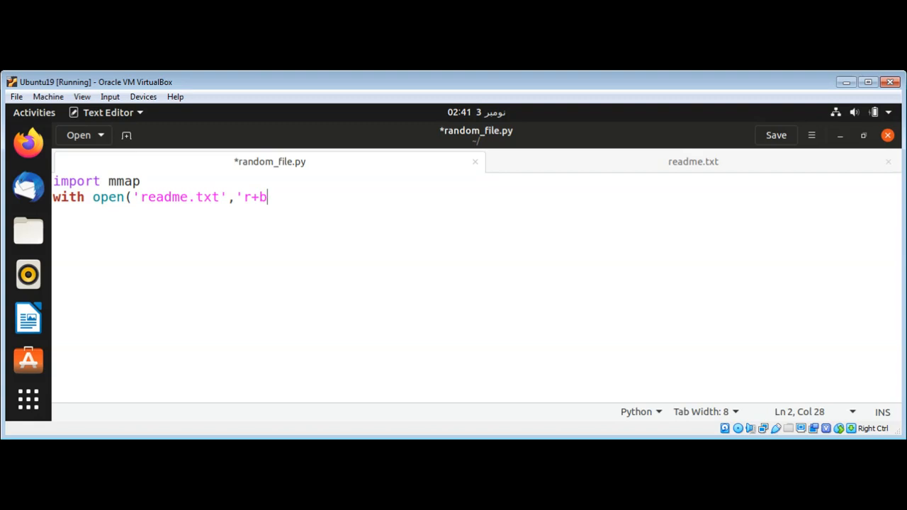
text(') as)
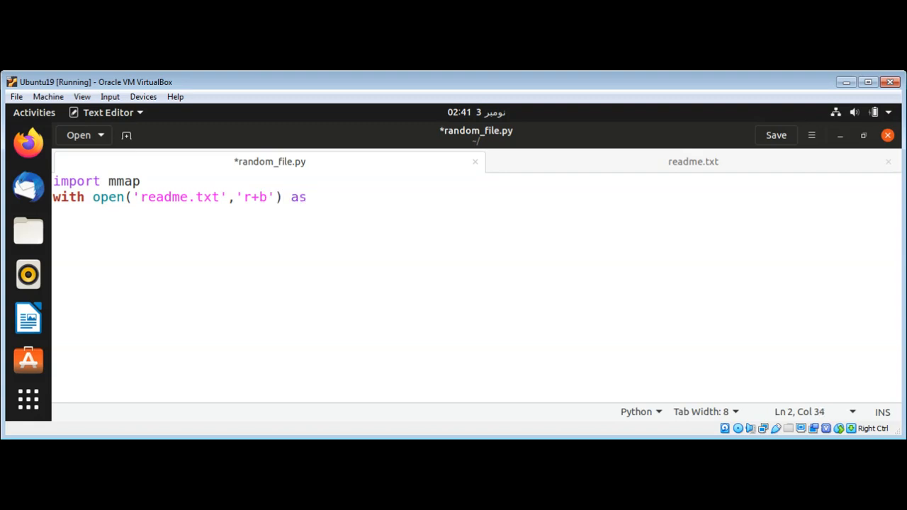
text(fd:)
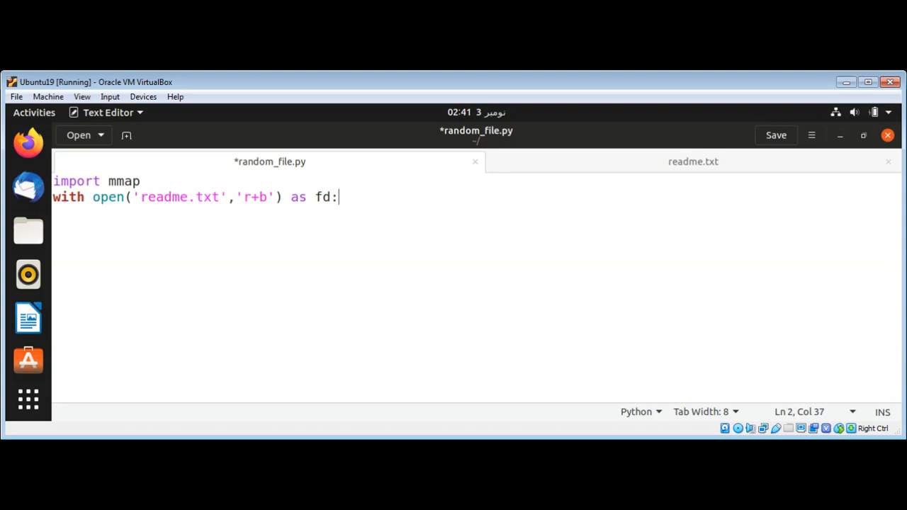
key(enter)
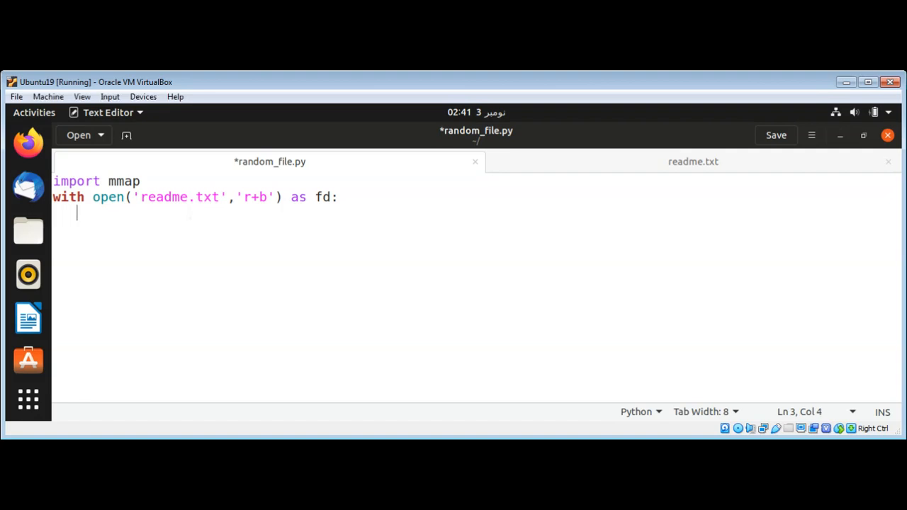
Step: Type mm = mmap.mmap(fd.fileno(),0) inside the with-block and start a new line
text(mm = mma)
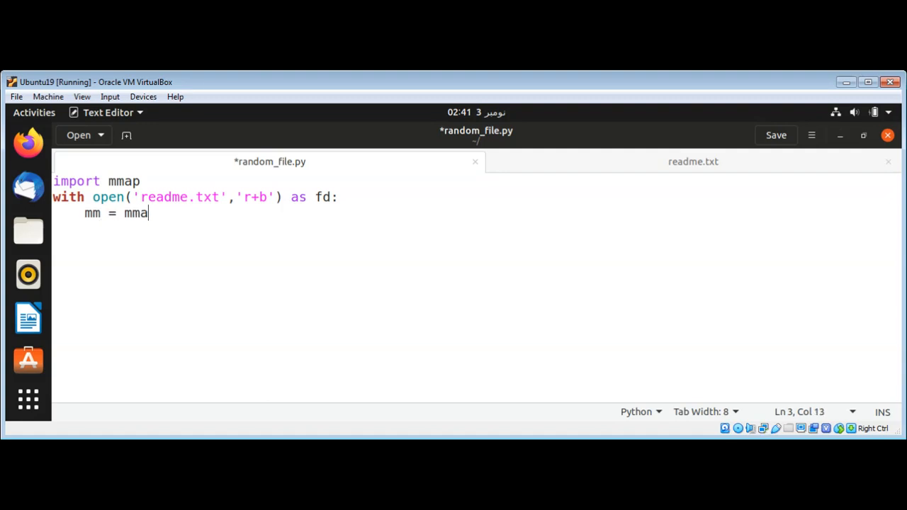
key(BackSpace)
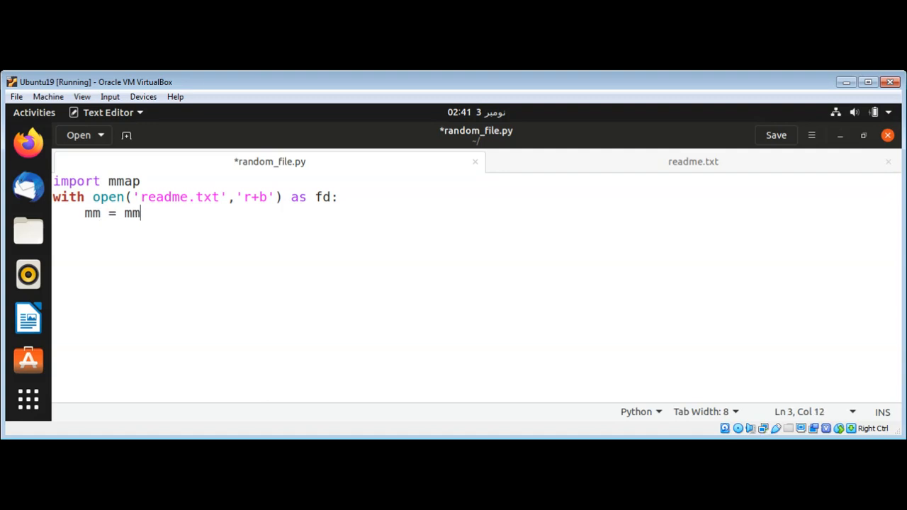
text(ap)
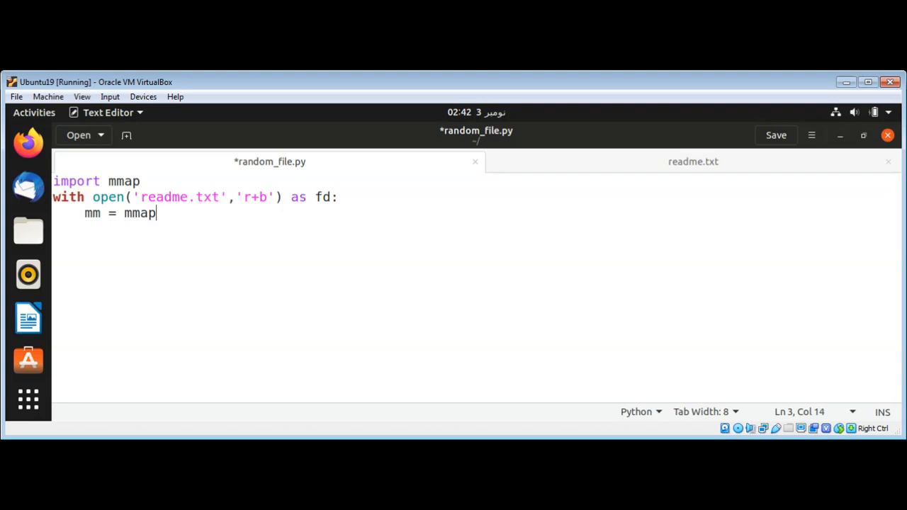
text(.m)
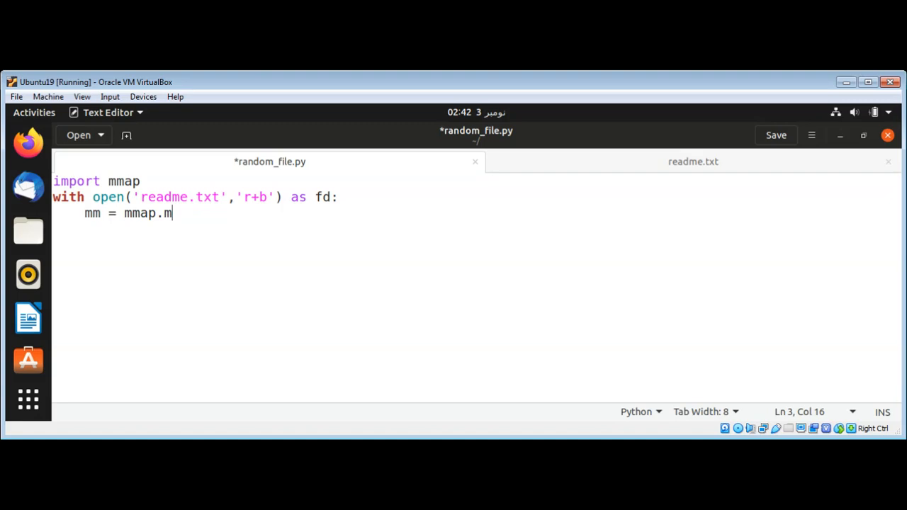
text(map)
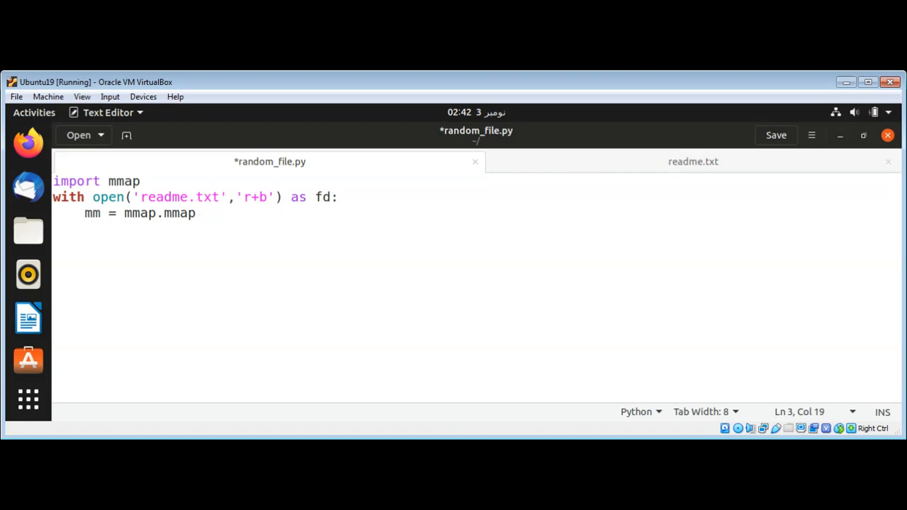
text((f)
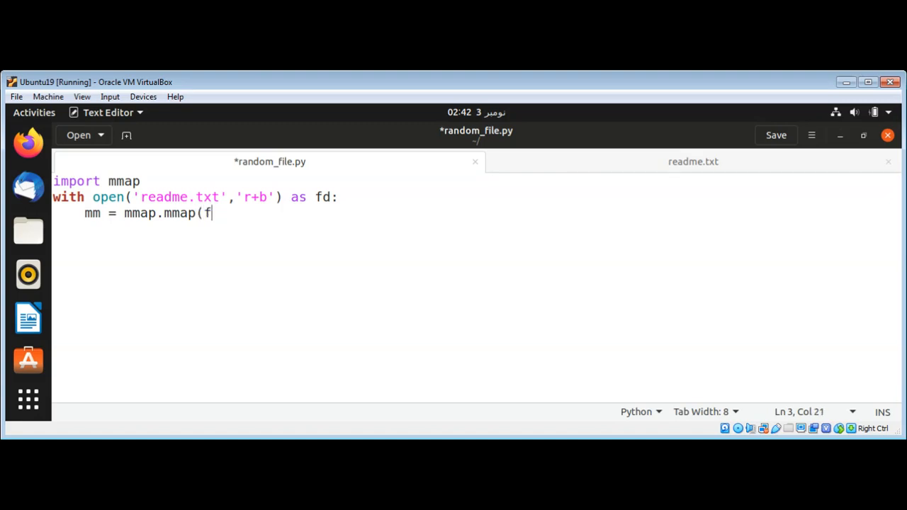
text(d.)
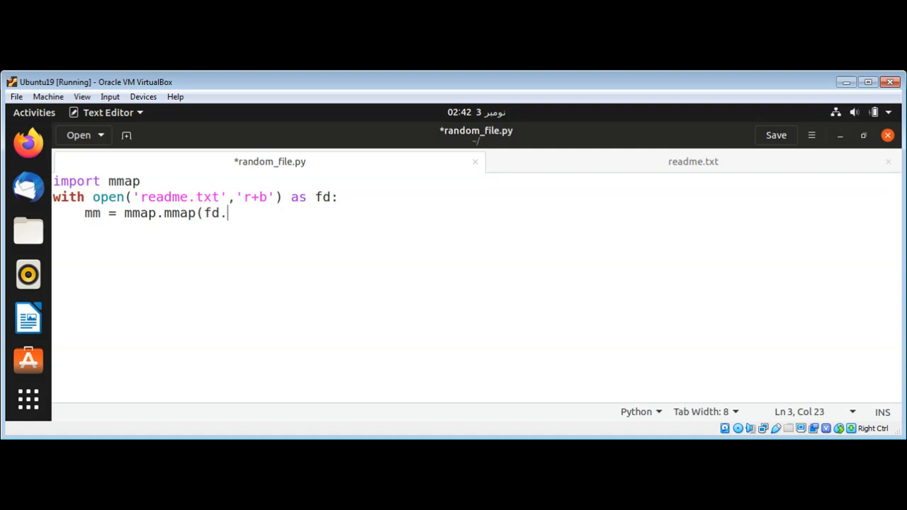
text(file)
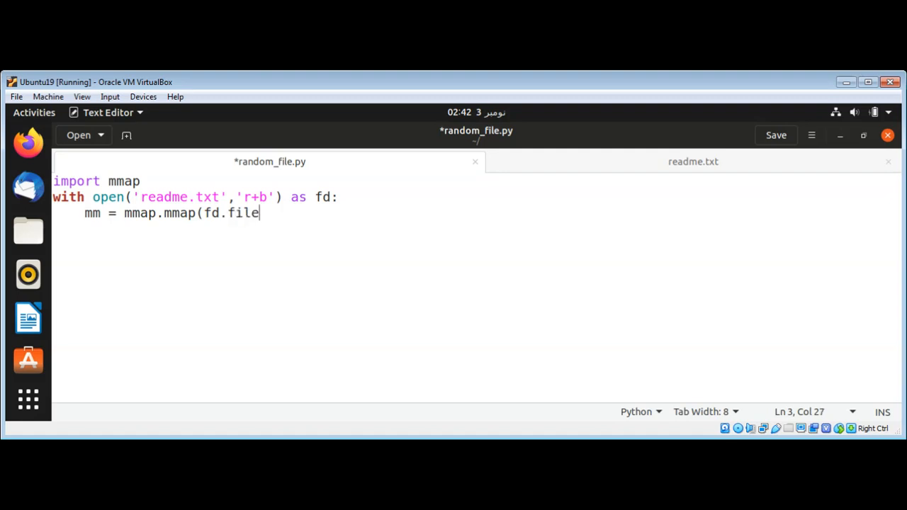
text(no(0,)
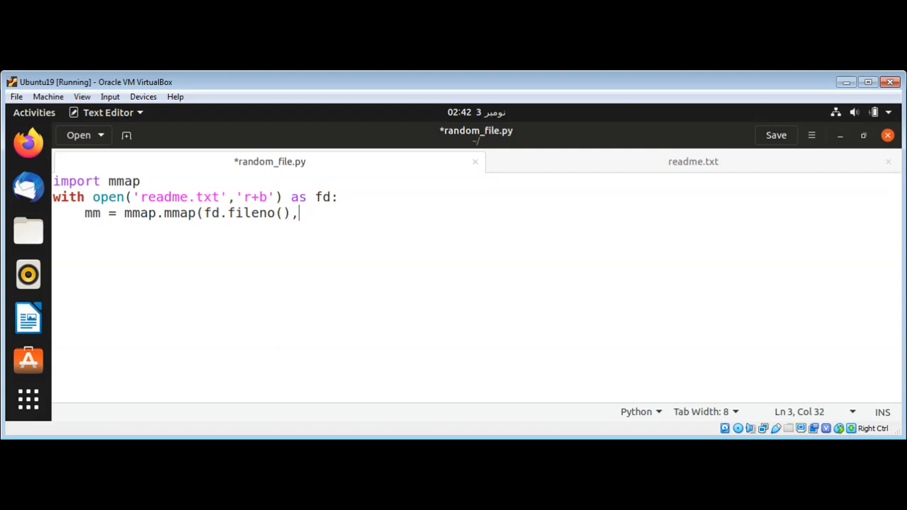
text(0))
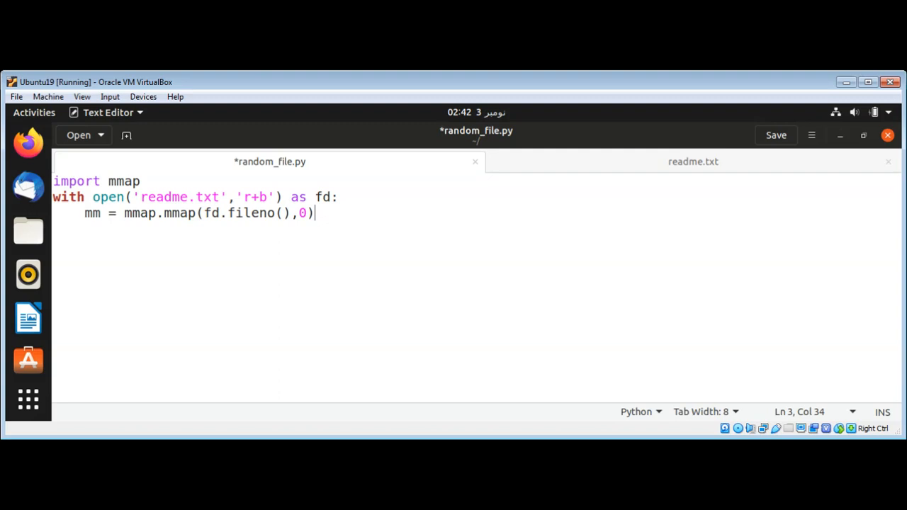
key(Return)
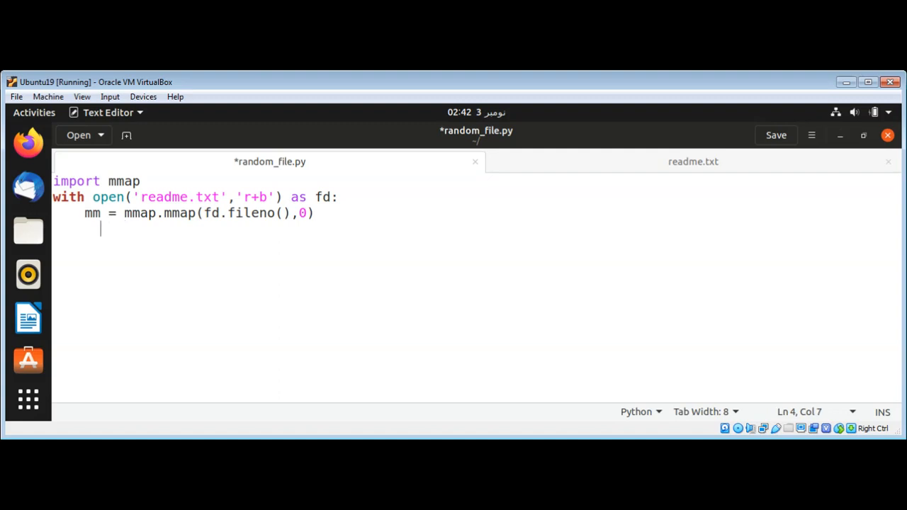
Step: Align the indentation and add print(mm[5:10]) to print bytes 5 to 10
key(Left)
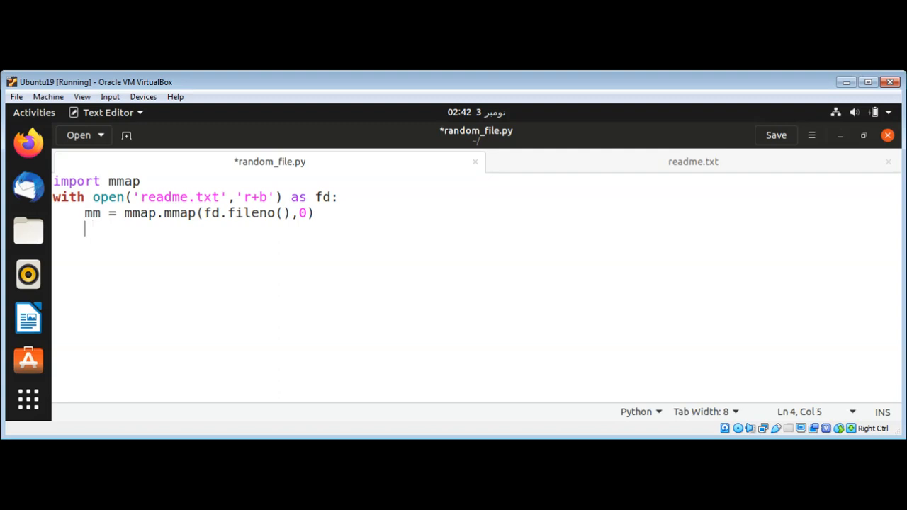
text(print)
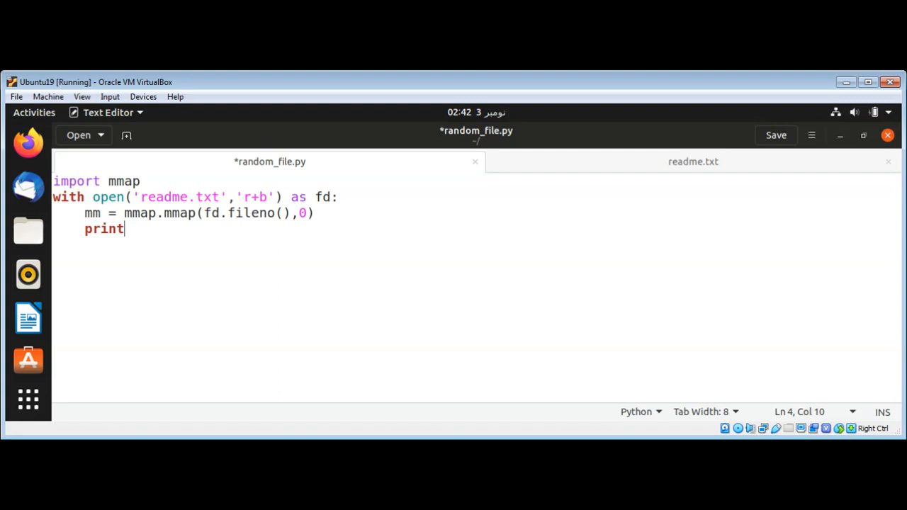
text(()
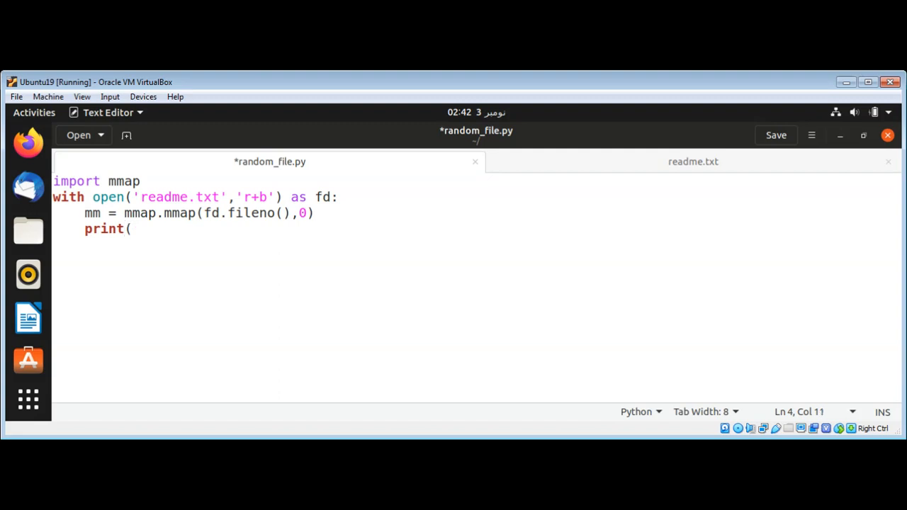
text(mm[)
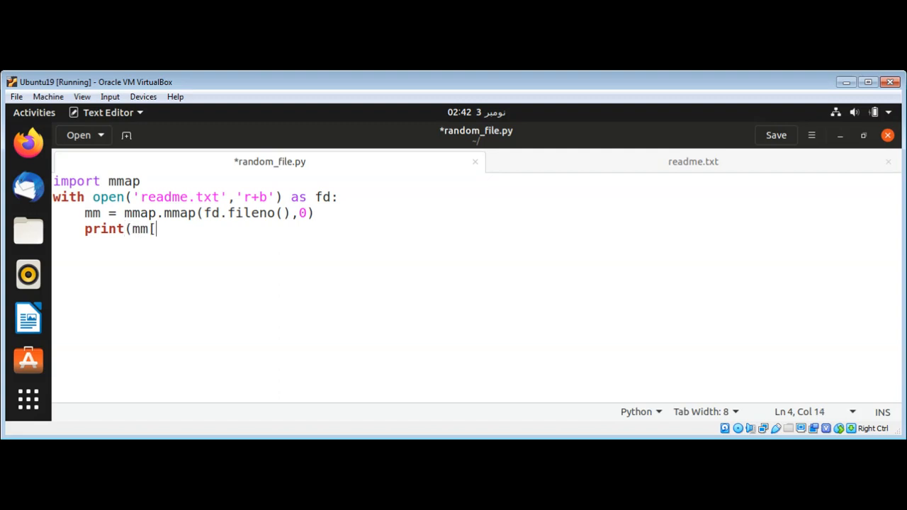
text(5)
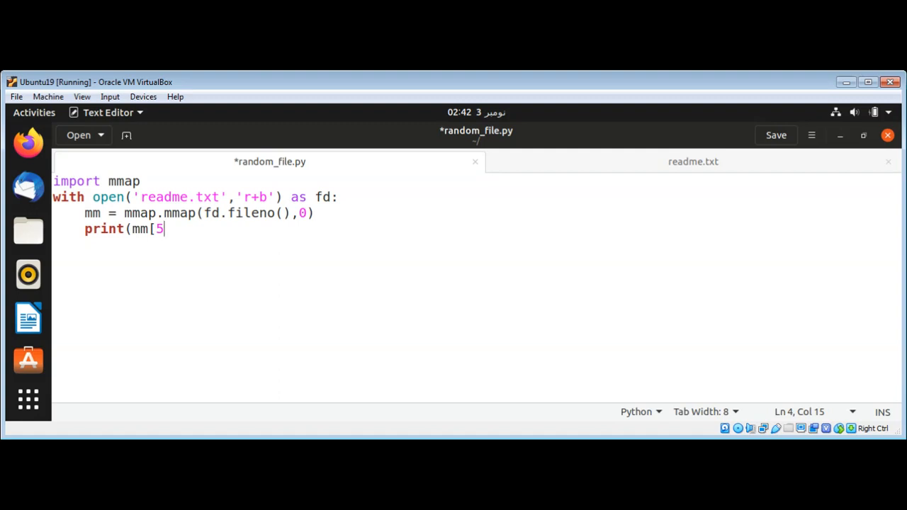
text(:10)
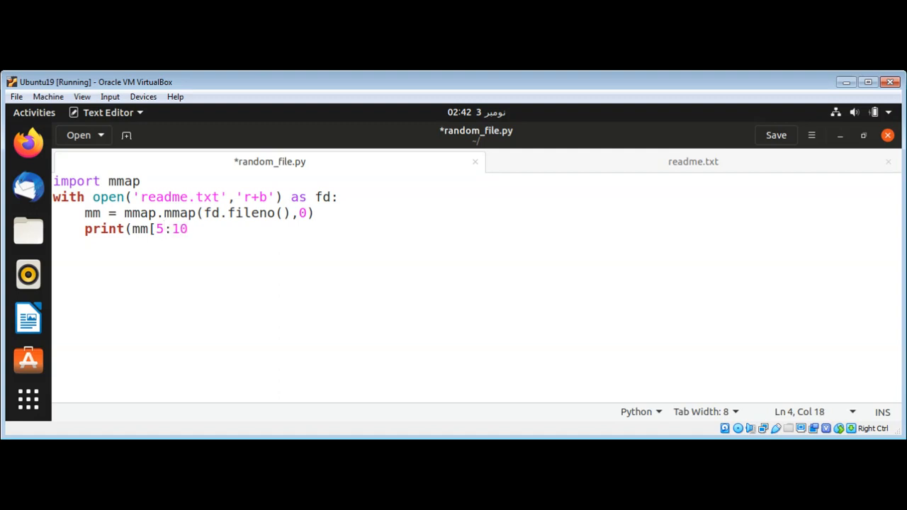
text(]))
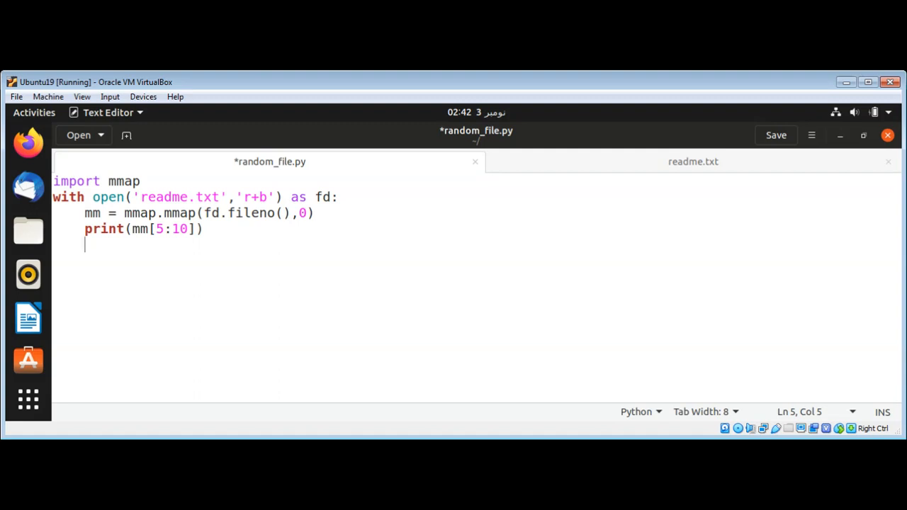
Step: Add print(mm.readline()) to print one line from the mapped file
text(p)
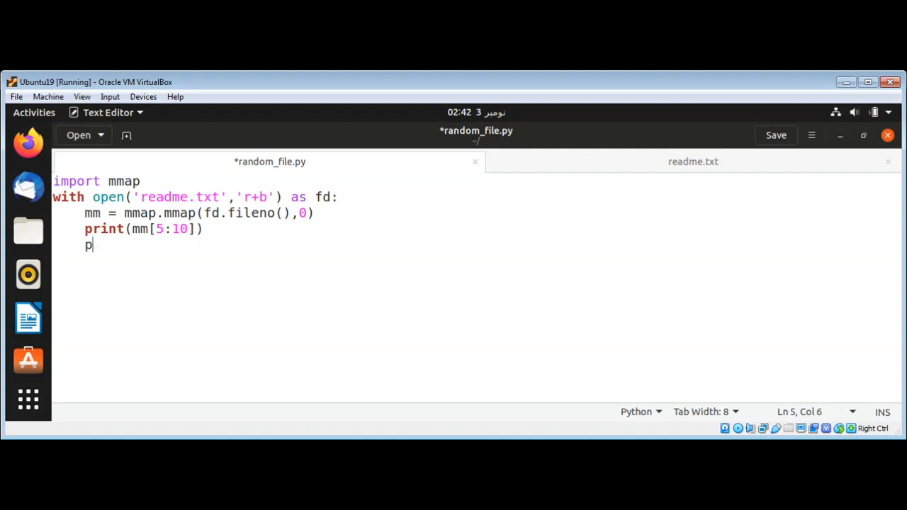
text(rint()
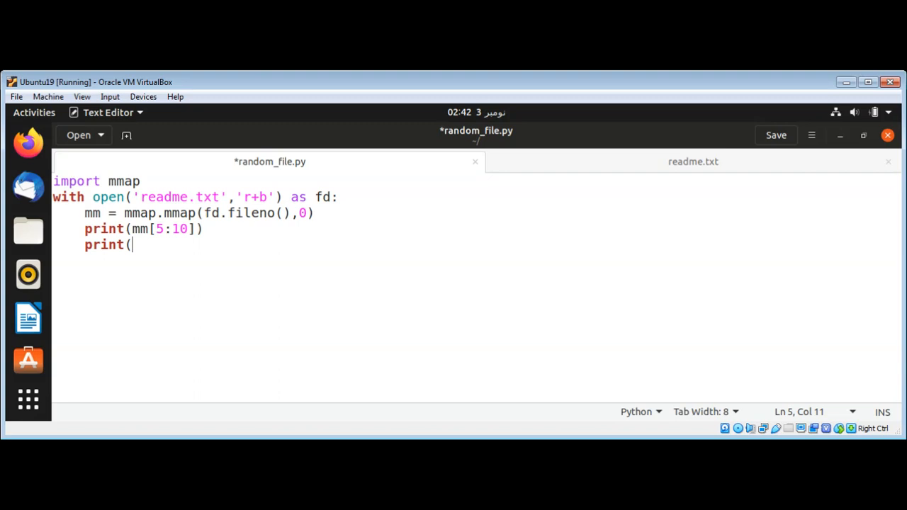
text(mm.re)
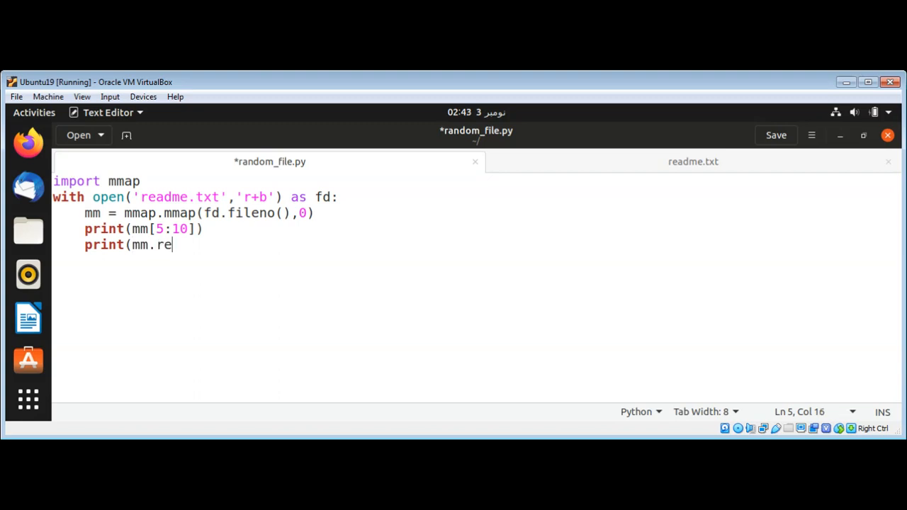
text(adline)
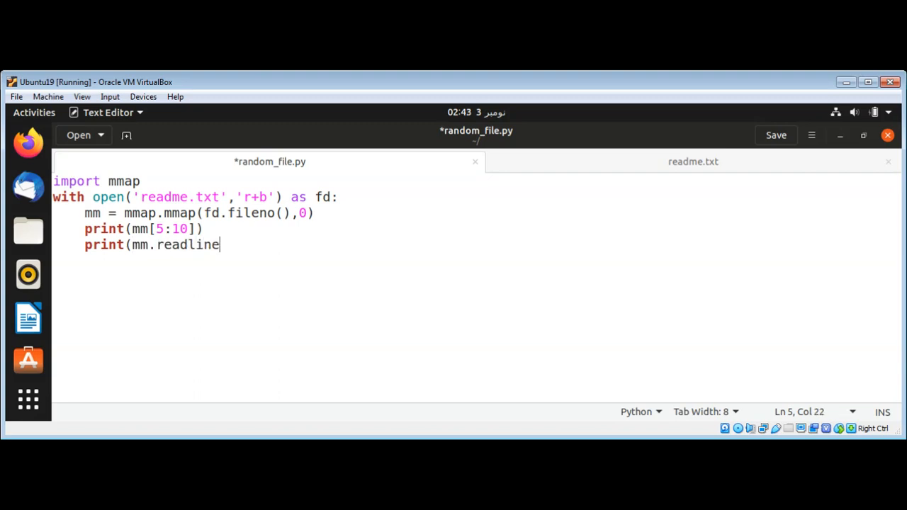
text(()))
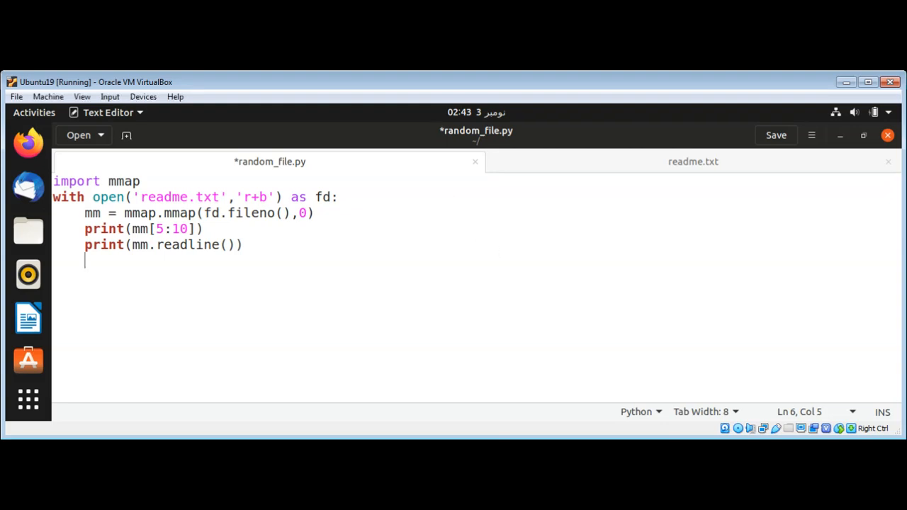
Step: End the script with mm.seek(0) and mm.close(), then save random_file.py
text(mm.seek()
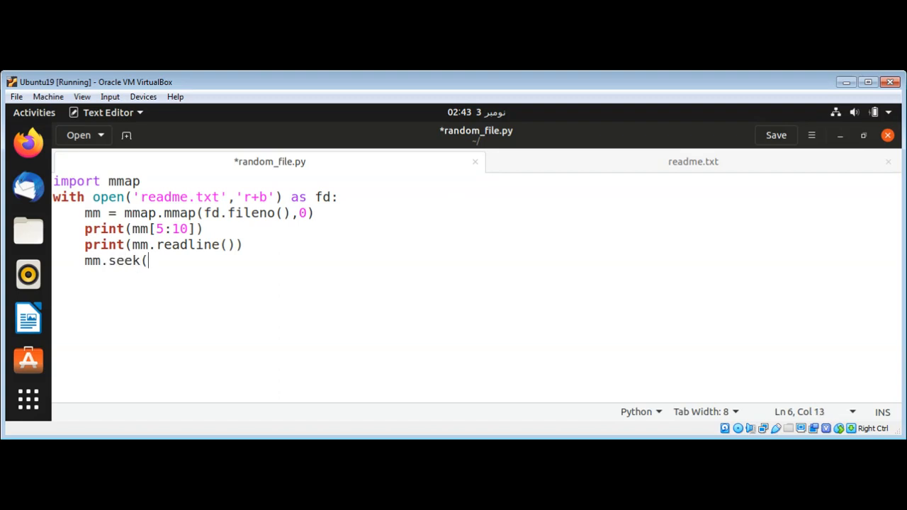
text(0))
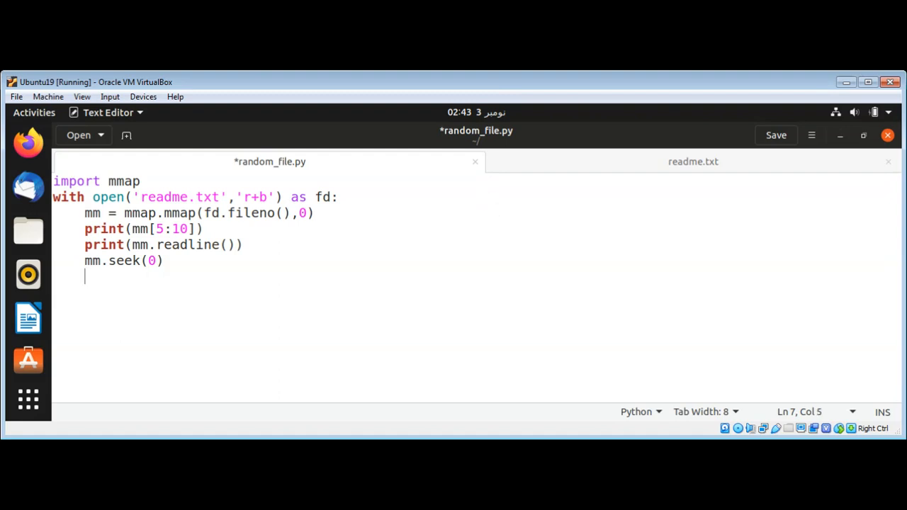
text(mm.)
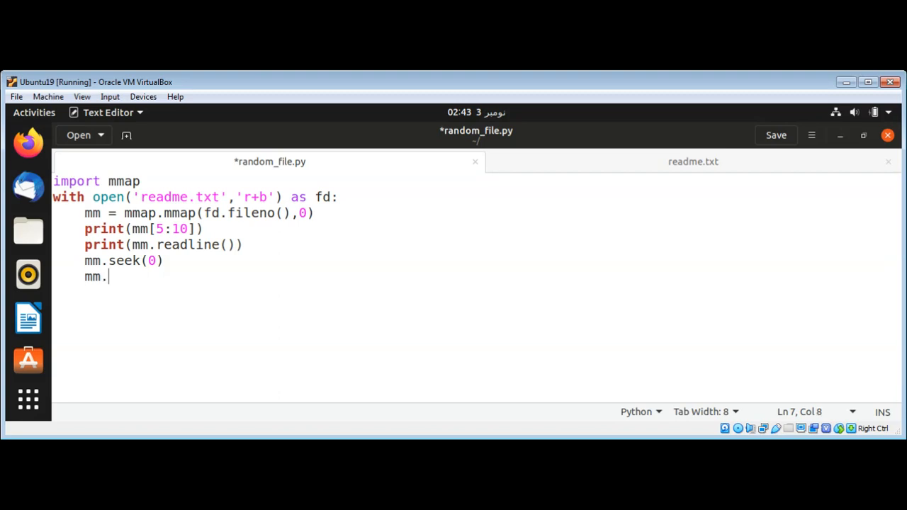
text(close(0)
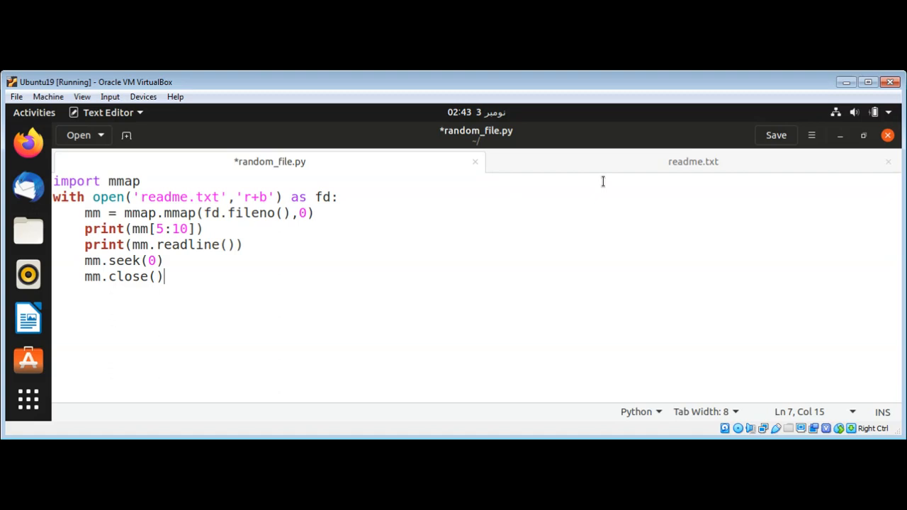
click(775, 134)
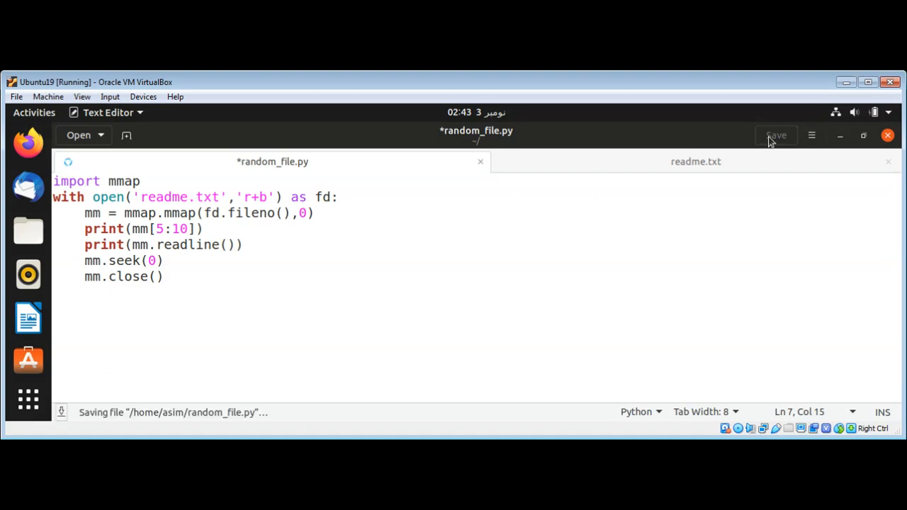
click(775, 135)
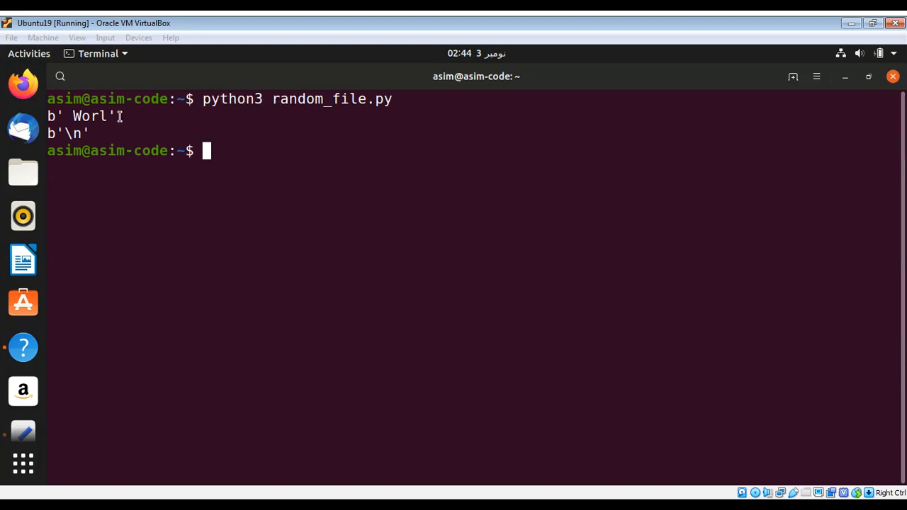
mouse_move(65, 134)
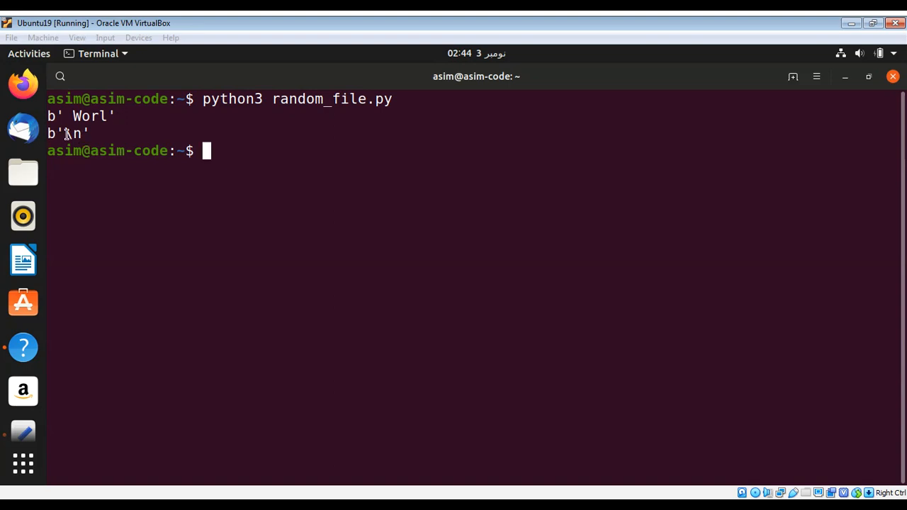